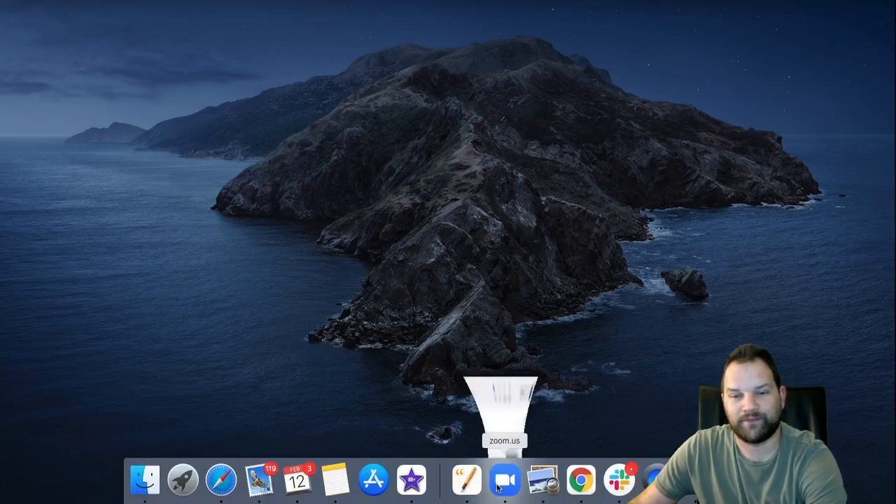
Launch Zoom from the Dock and wait for the signed-in Home screen
{"action": "left_click", "coordinate": [506, 478]}
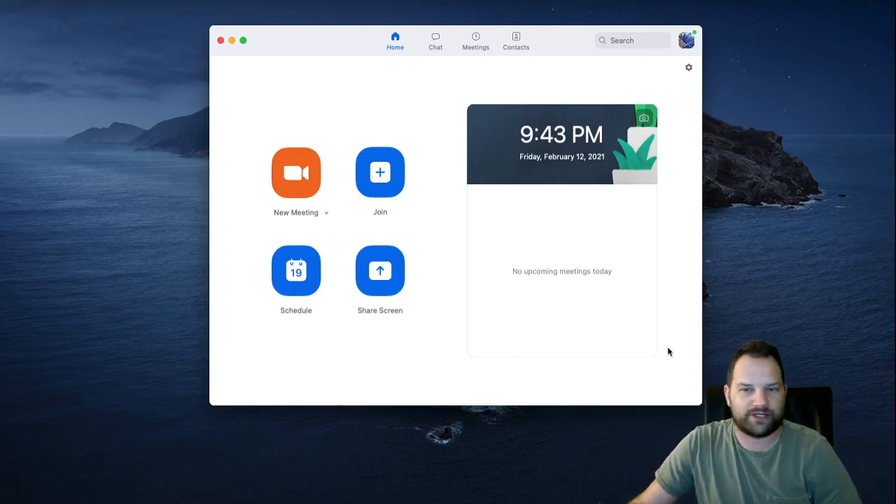
{"action": "mouse_move", "coordinate": [851, 233]}
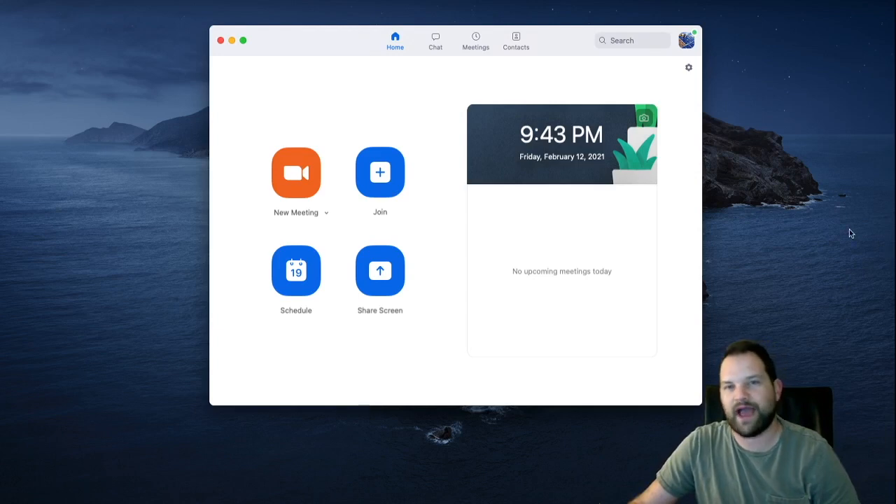
{"action": "mouse_move", "coordinate": [723, 217]}
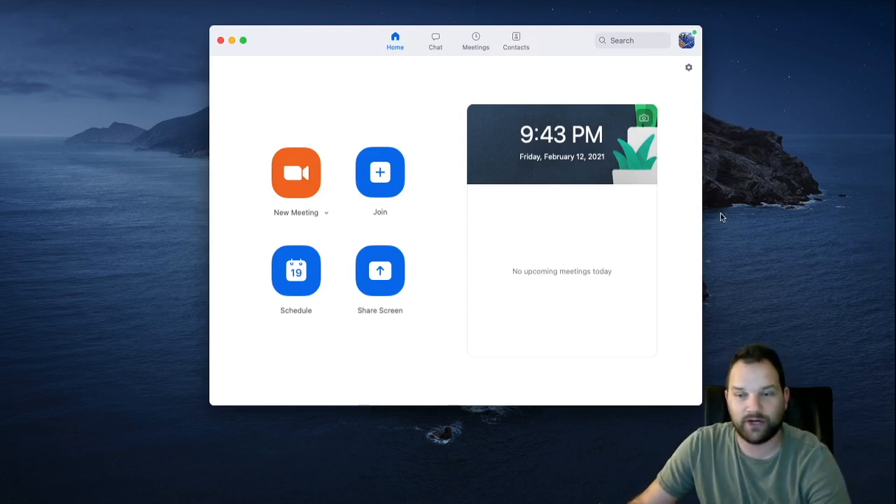
{"action": "mouse_move", "coordinate": [721, 220]}
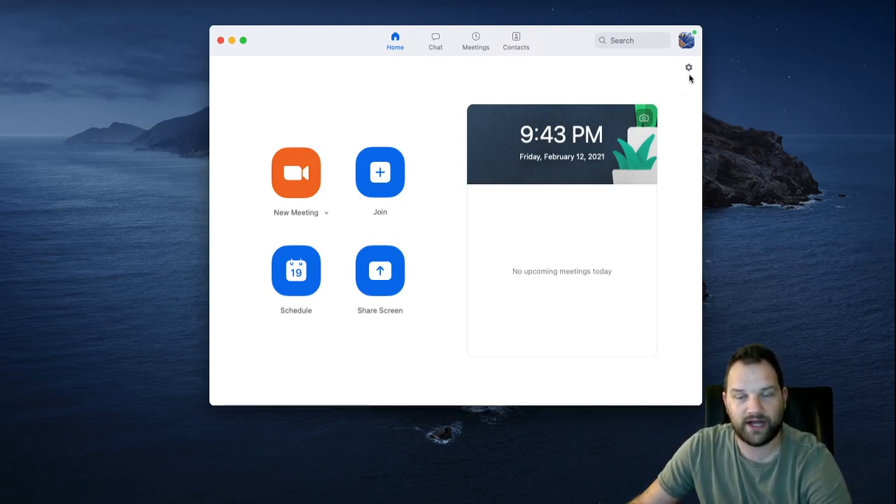
{"action": "mouse_move", "coordinate": [689, 68]}
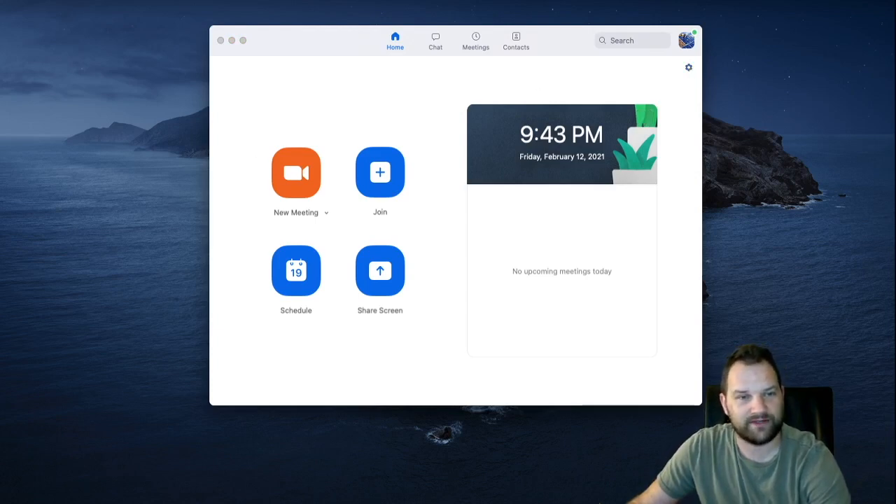
{"action": "mouse_move", "coordinate": [283, 68]}
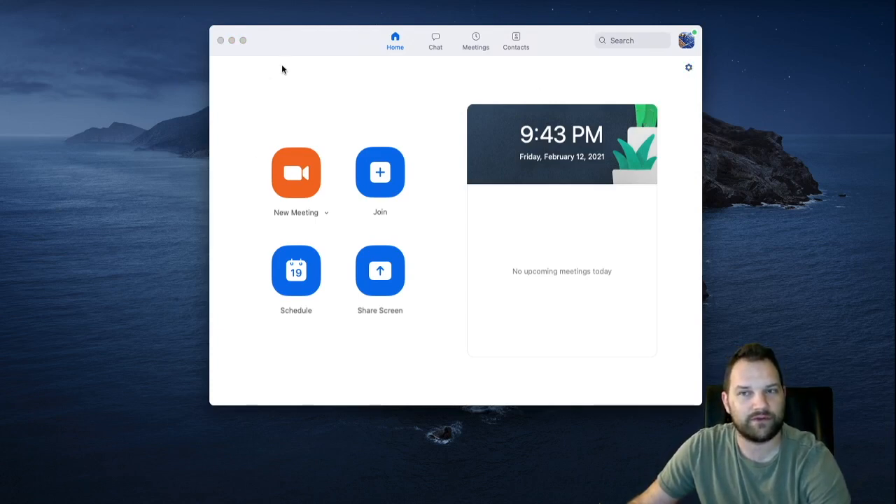
Open Zoom Settings from the gear icon on the Home window
{"action": "left_click", "coordinate": [689, 67]}
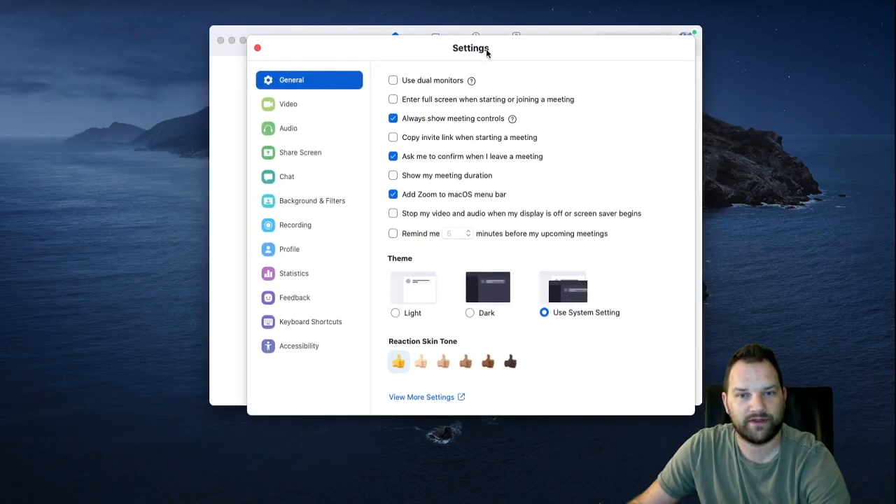
{"action": "mouse_move", "coordinate": [299, 152]}
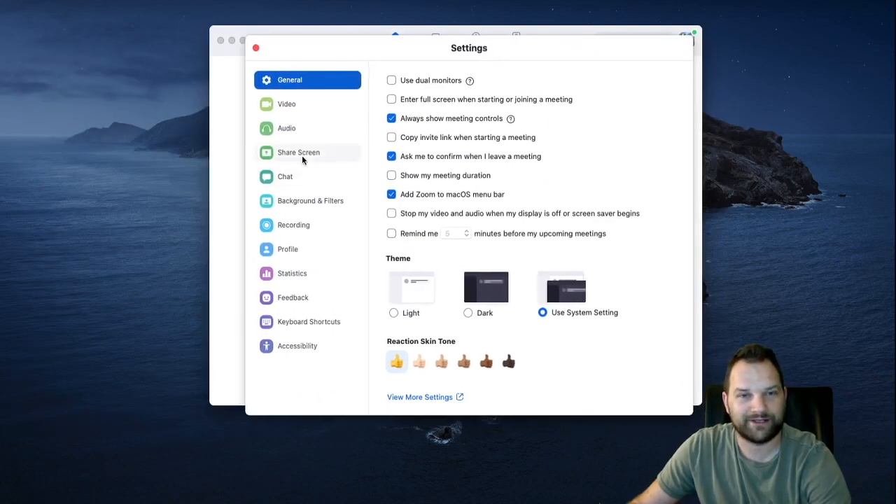
{"action": "mouse_move", "coordinate": [286, 157]}
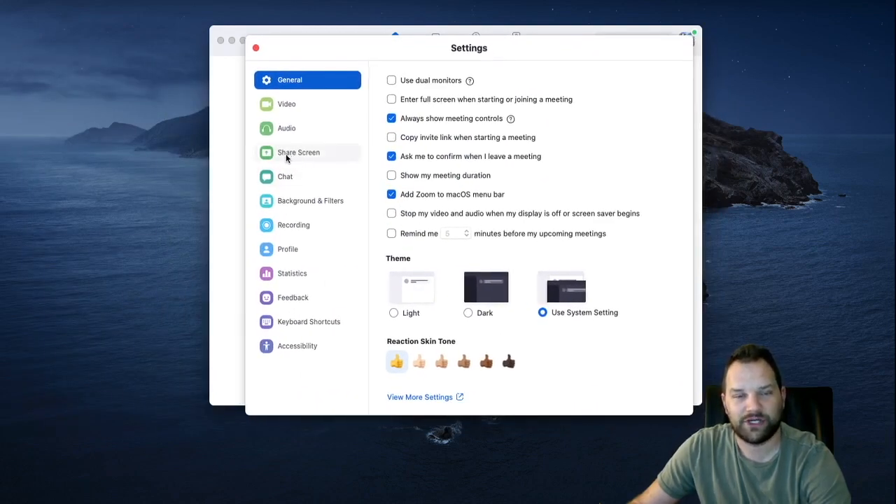
{"action": "mouse_move", "coordinate": [302, 128]}
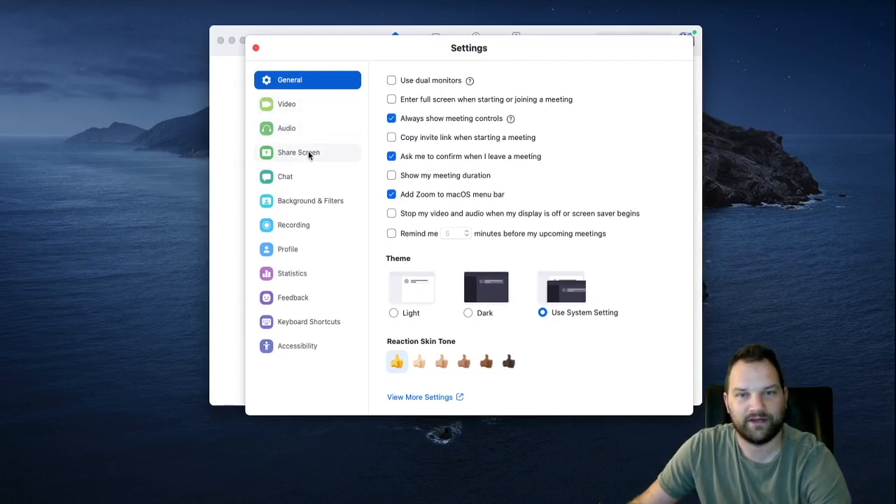
On the Share Screen page, choose 'Maintain current size' for the sharing window
{"action": "left_click", "coordinate": [298, 152]}
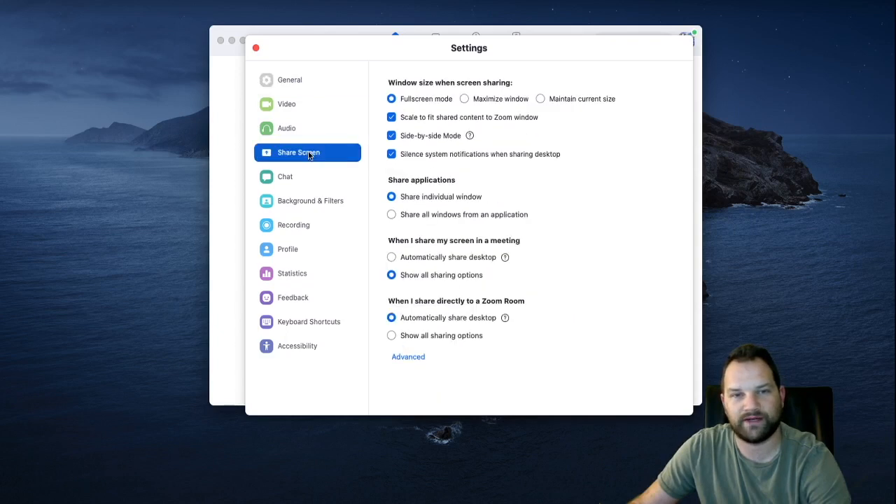
{"action": "mouse_move", "coordinate": [434, 109]}
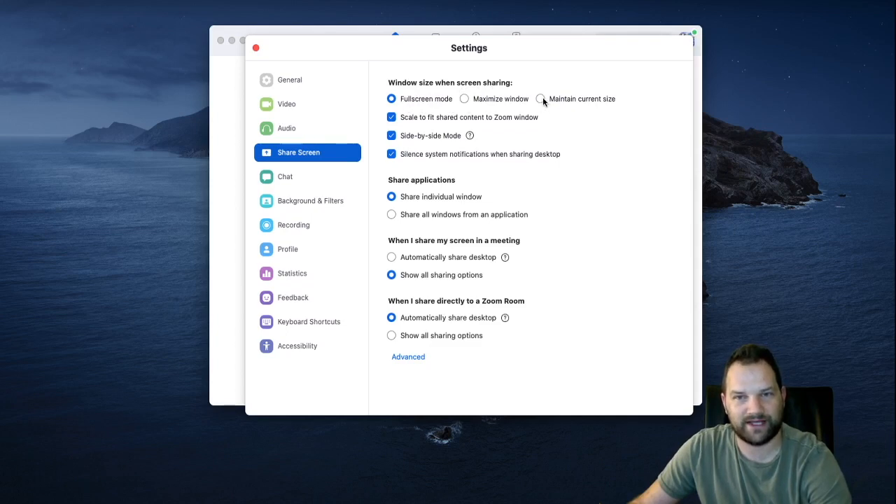
{"action": "left_click", "coordinate": [542, 99]}
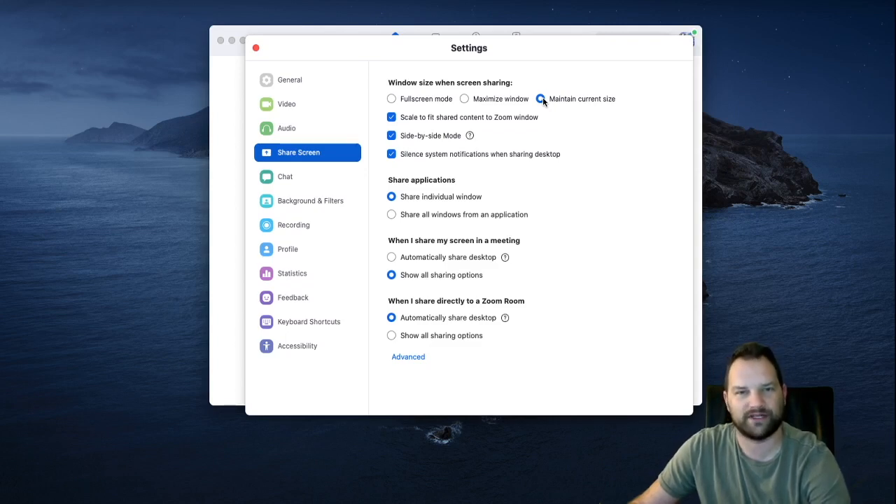
Reselect 'Maintain current size' and change another option on the Share Screen page
{"action": "left_click", "coordinate": [541, 98]}
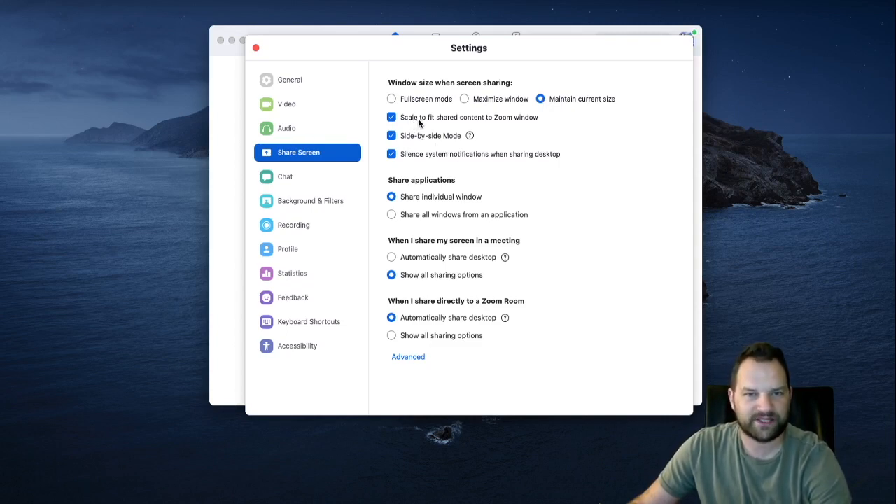
{"action": "mouse_move", "coordinate": [496, 123]}
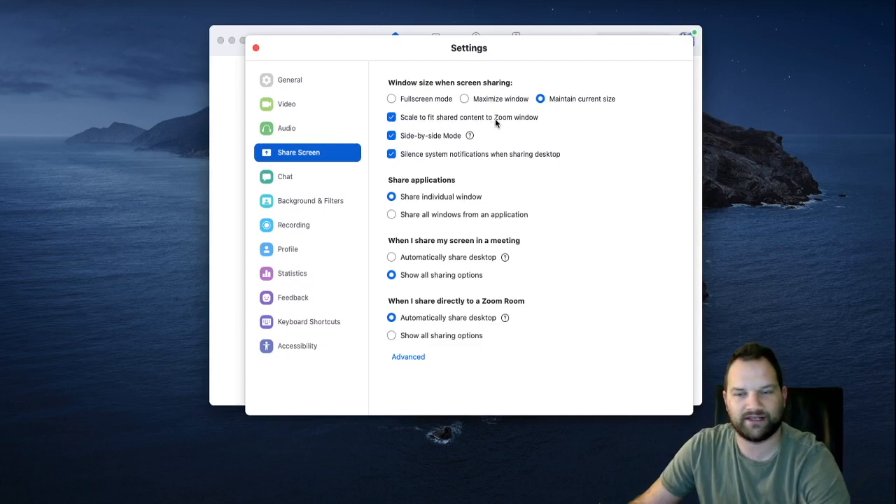
{"action": "mouse_move", "coordinate": [446, 140]}
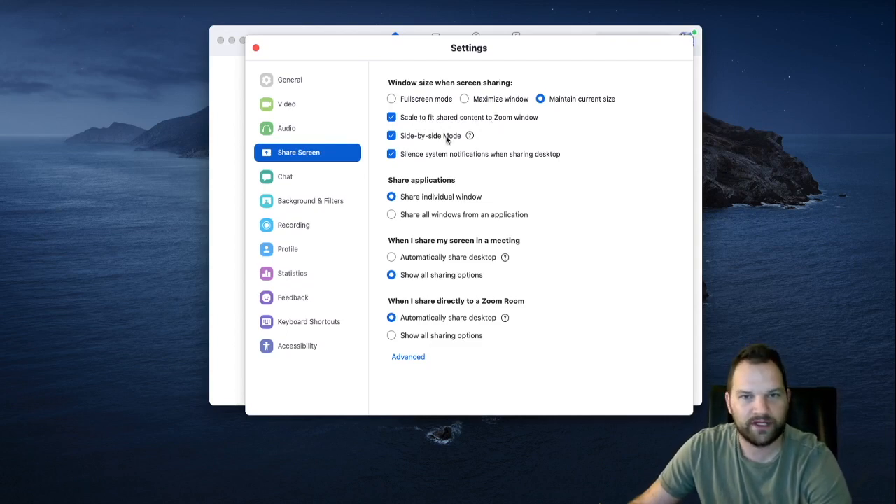
{"action": "mouse_move", "coordinate": [430, 142]}
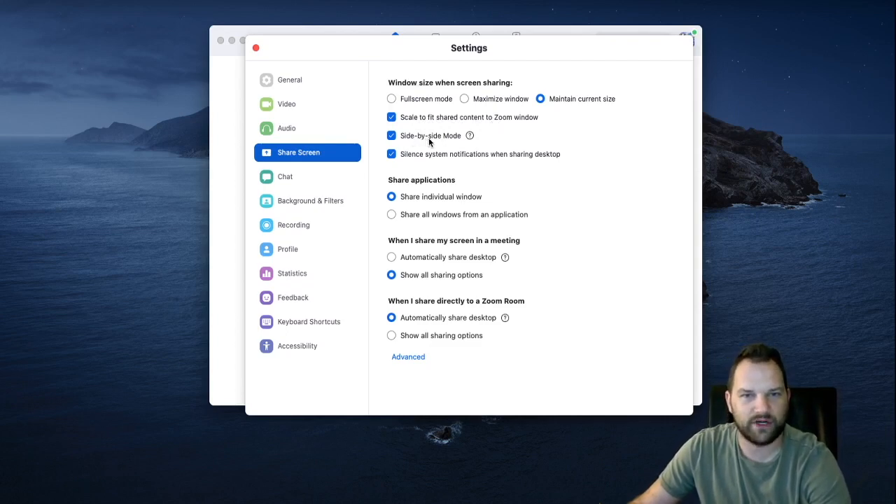
{"action": "mouse_move", "coordinate": [445, 145]}
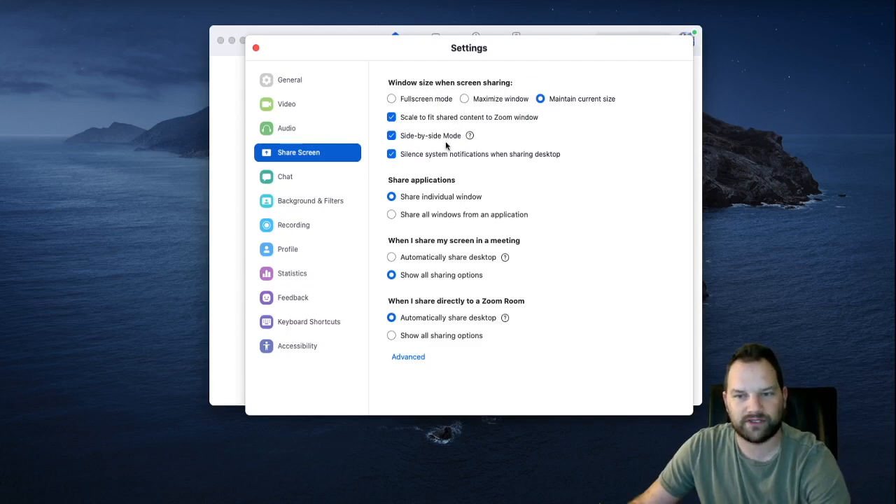
{"action": "mouse_move", "coordinate": [432, 128]}
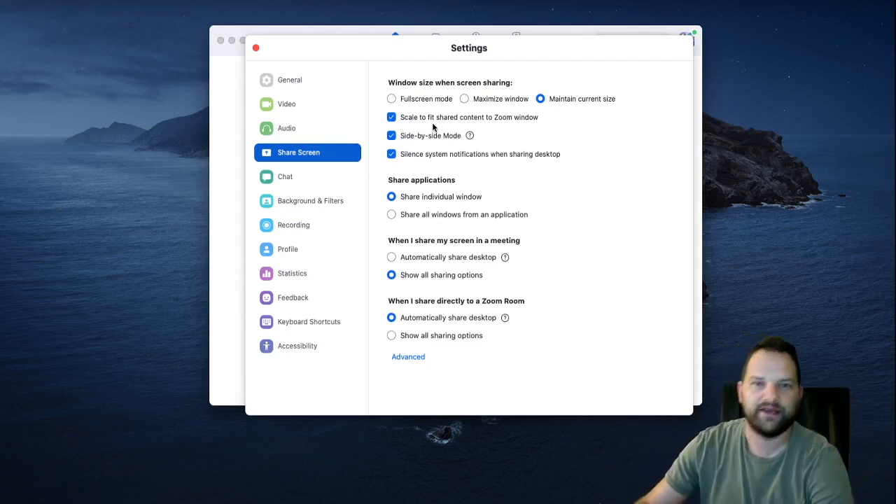
{"action": "mouse_move", "coordinate": [436, 168]}
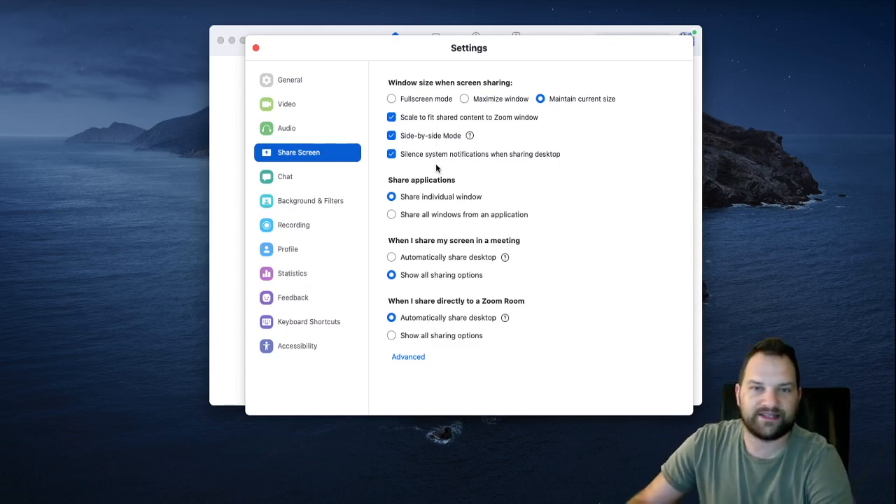
{"action": "mouse_move", "coordinate": [540, 159]}
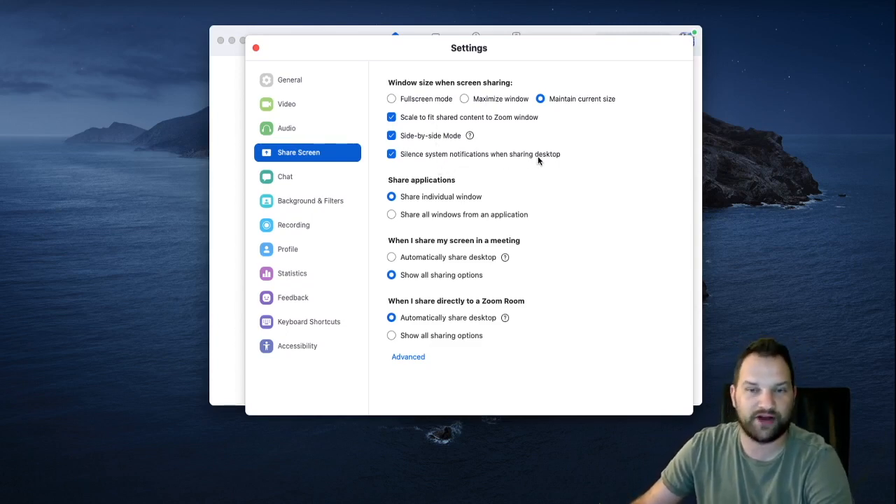
{"action": "mouse_move", "coordinate": [502, 162]}
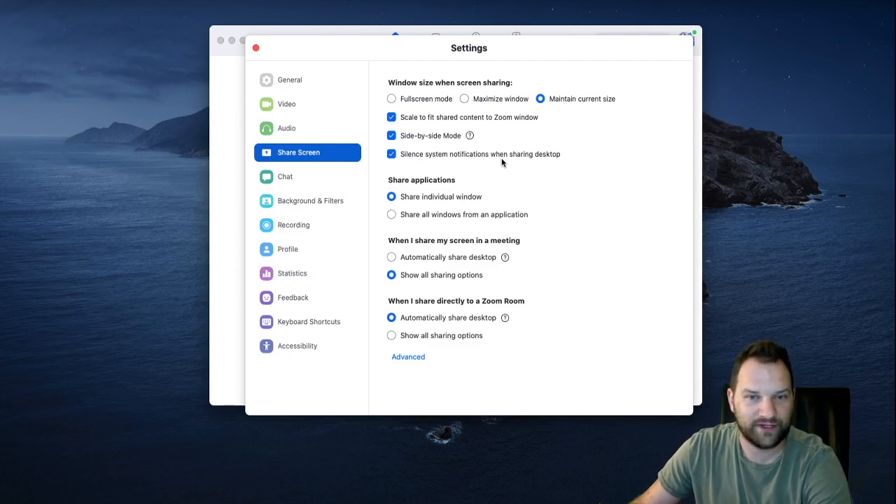
{"action": "mouse_move", "coordinate": [436, 205]}
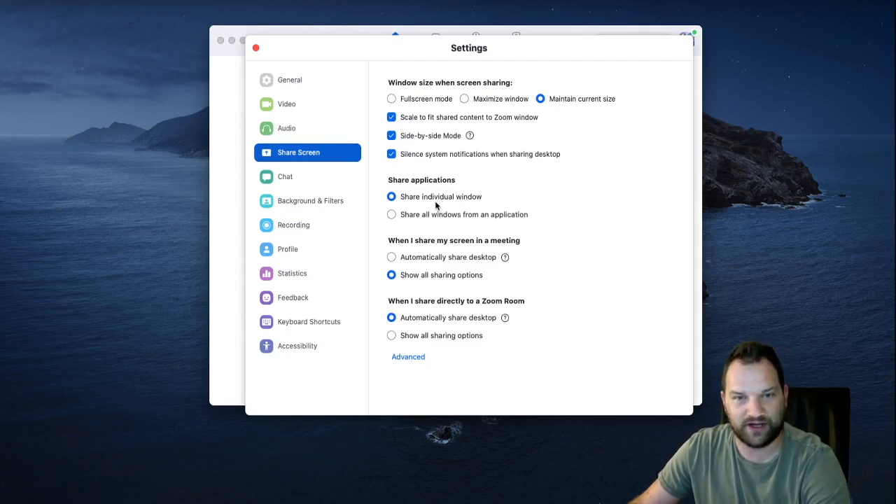
{"action": "mouse_move", "coordinate": [482, 221]}
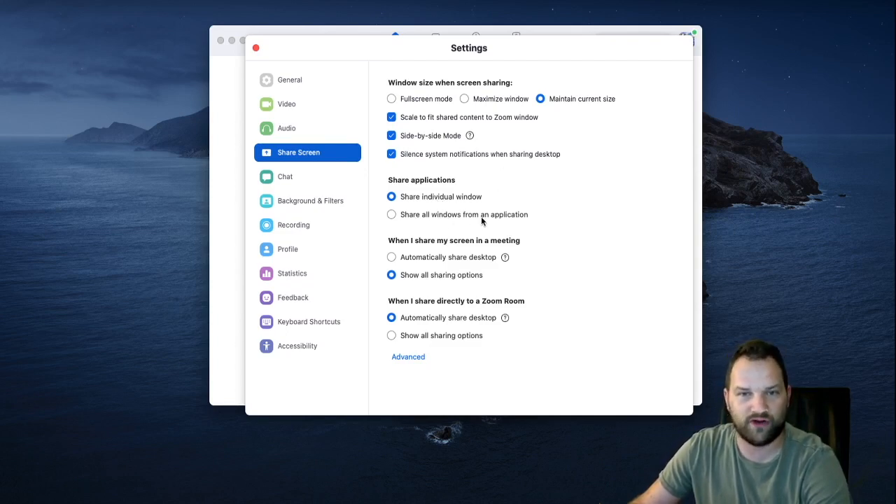
{"action": "mouse_move", "coordinate": [481, 259]}
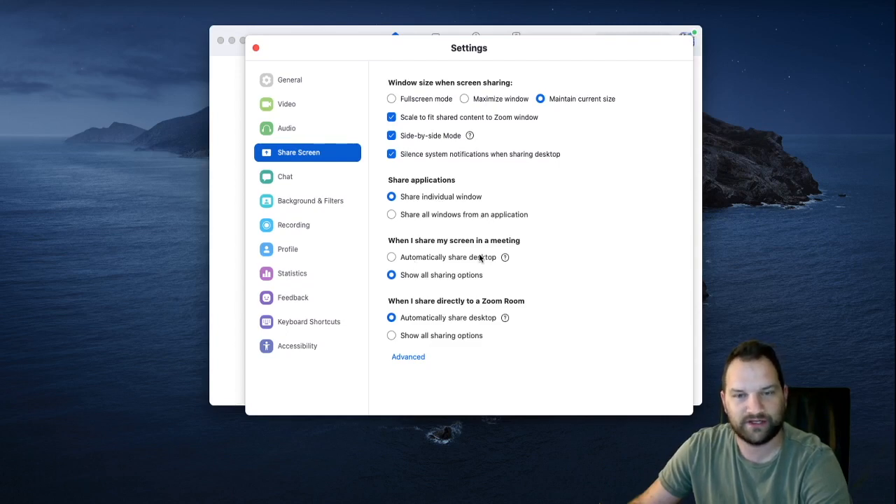
{"action": "left_click", "coordinate": [391, 274]}
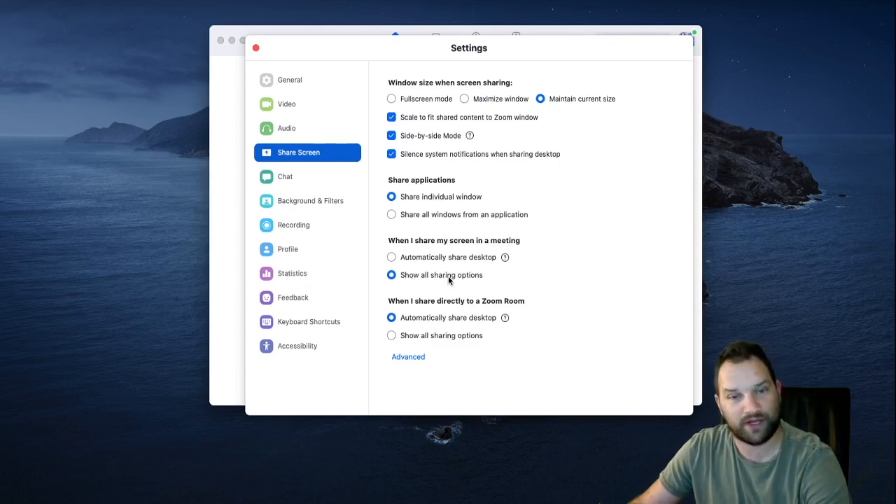
{"action": "mouse_move", "coordinate": [445, 312]}
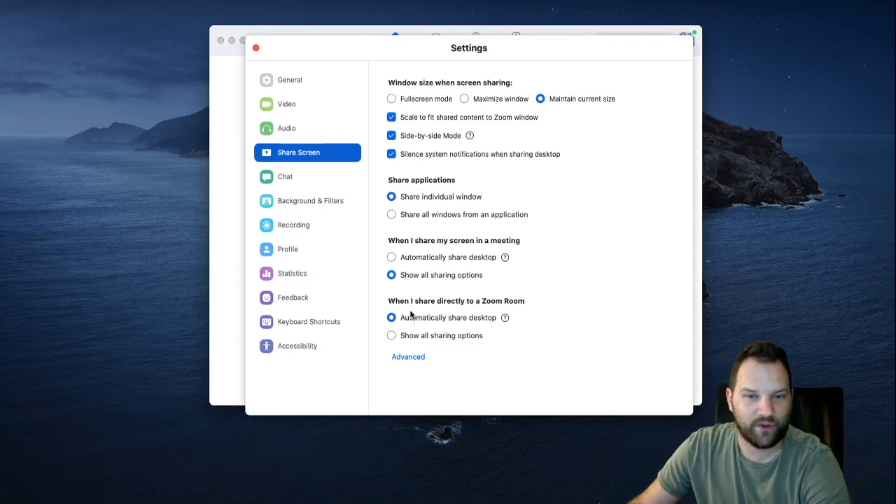
{"action": "mouse_move", "coordinate": [492, 313]}
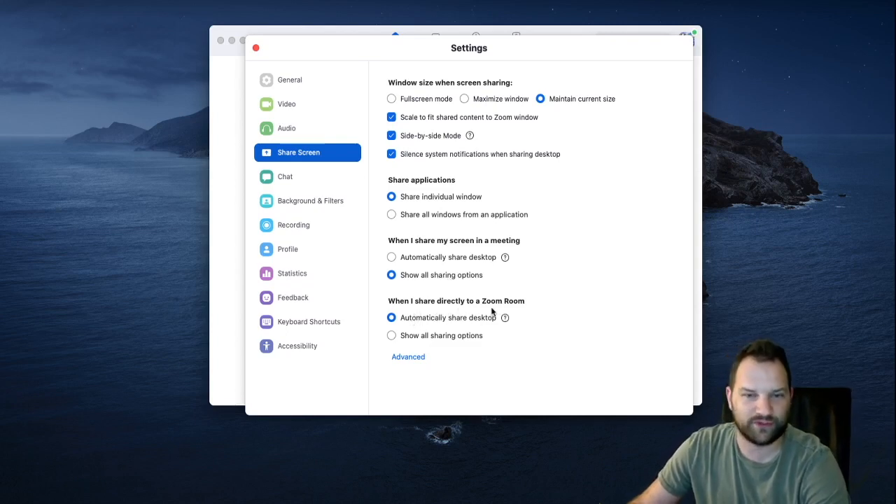
{"action": "mouse_move", "coordinate": [417, 341]}
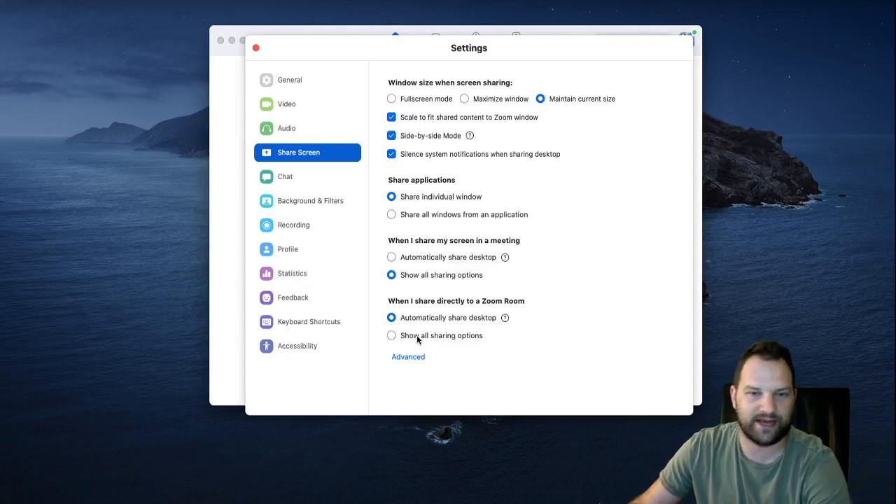
{"action": "mouse_move", "coordinate": [453, 334]}
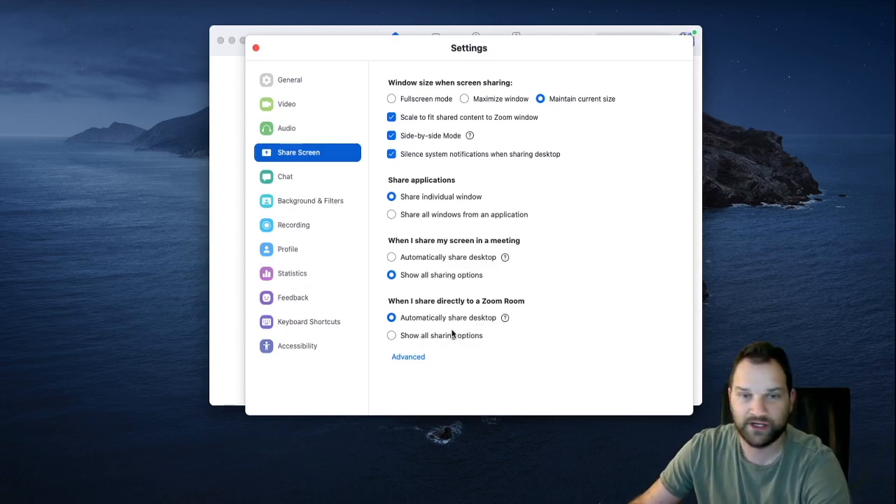
{"action": "mouse_move", "coordinate": [471, 222]}
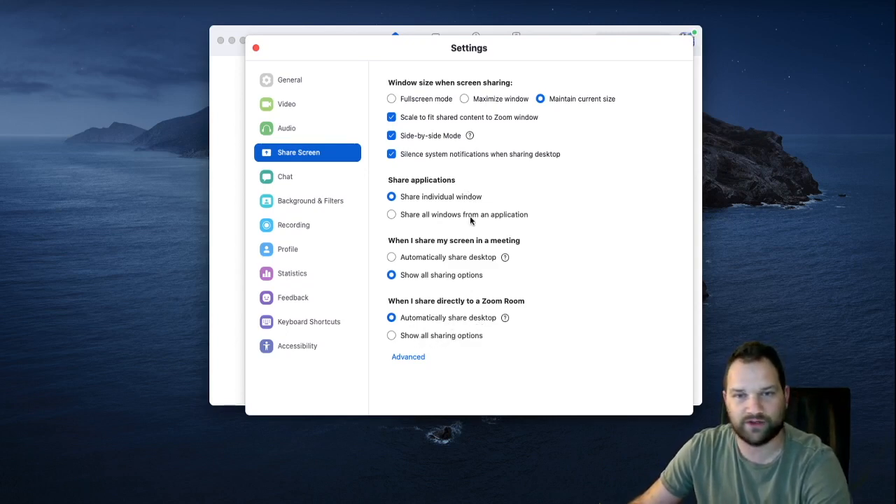
{"action": "mouse_move", "coordinate": [476, 313]}
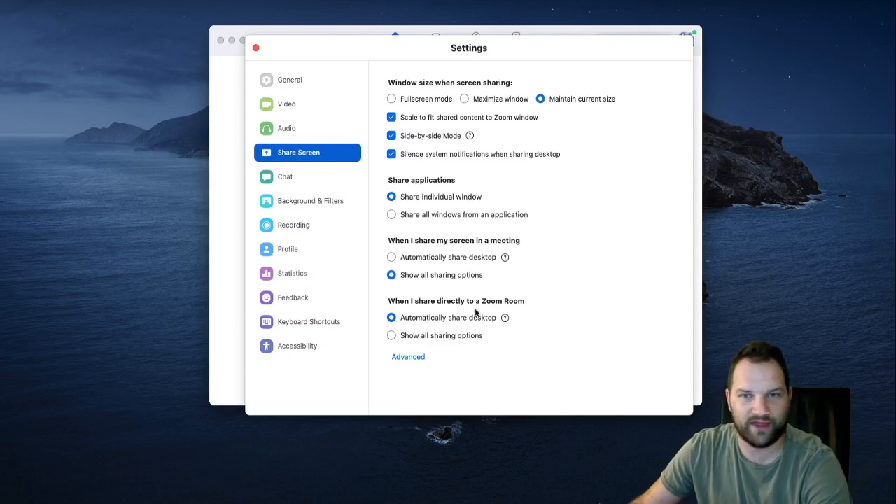
{"action": "mouse_move", "coordinate": [393, 106]}
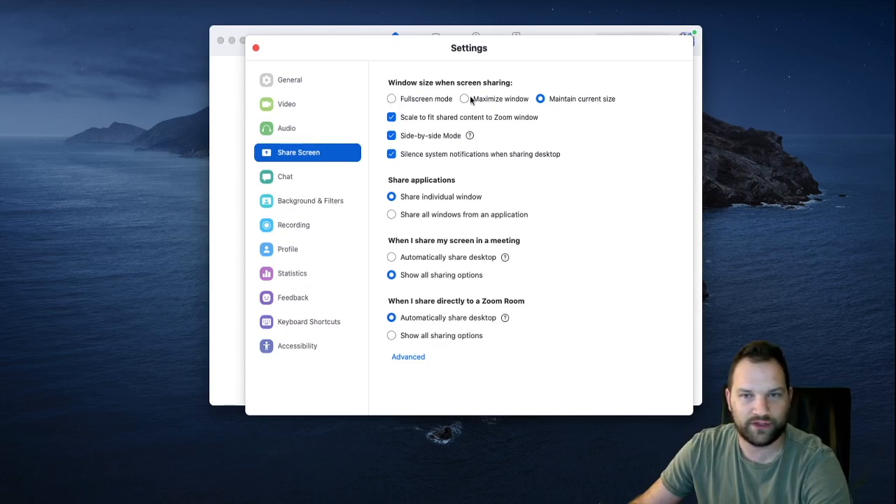
{"action": "mouse_move", "coordinate": [541, 99]}
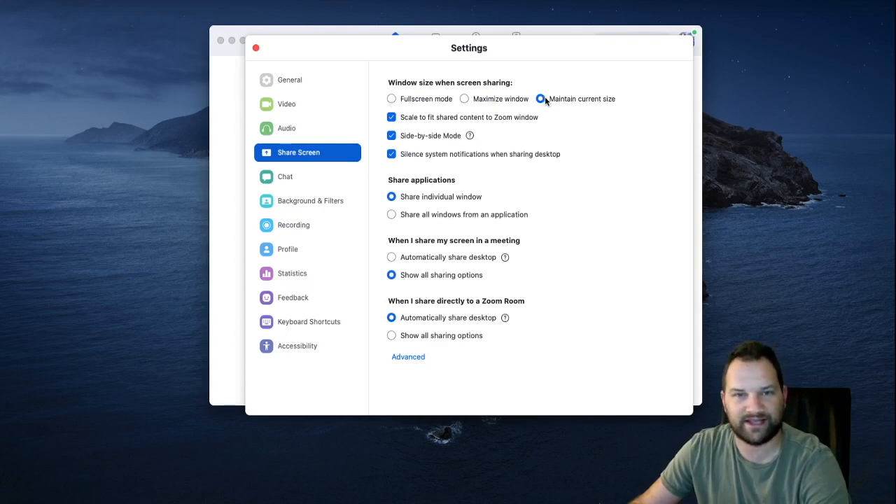
{"action": "mouse_move", "coordinate": [415, 140]}
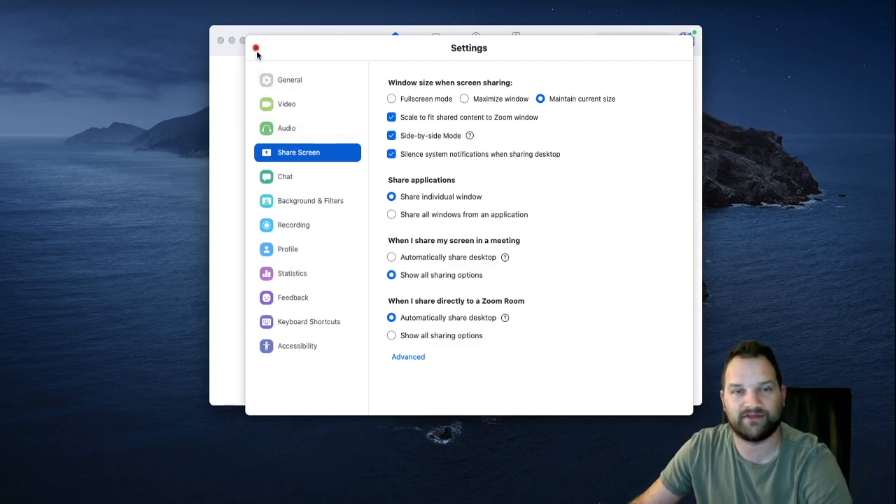
Close the Settings window to return to the Zoom Home screen
{"action": "left_click", "coordinate": [255, 47]}
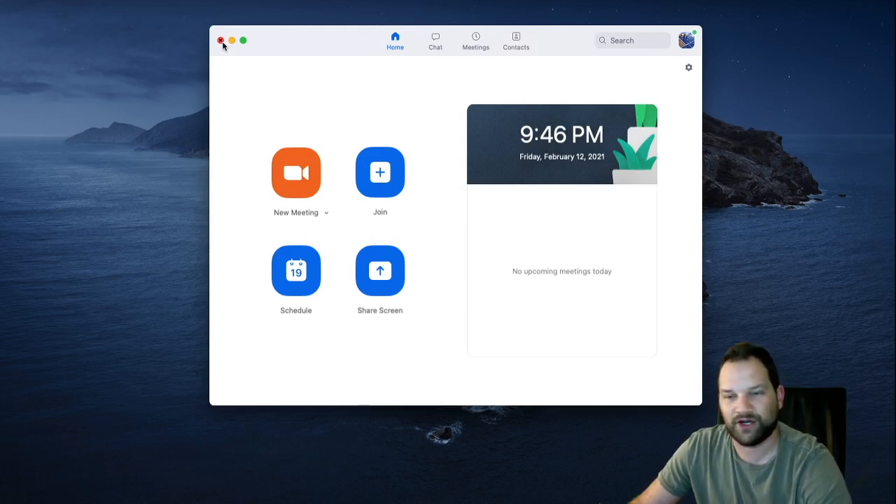
{"action": "mouse_move", "coordinate": [257, 44]}
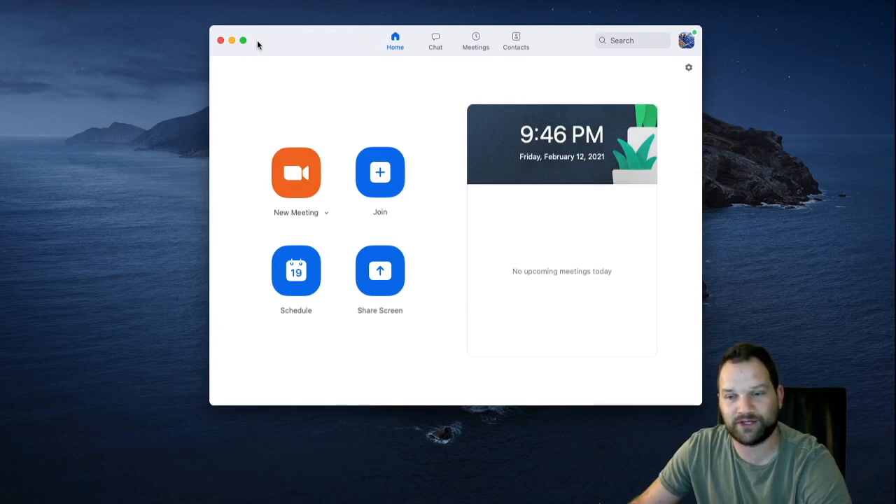
{"action": "mouse_move", "coordinate": [324, 421]}
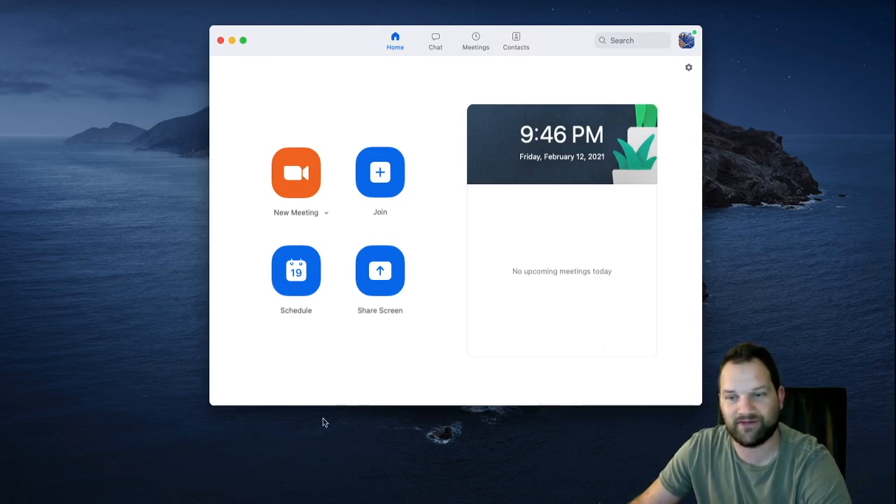